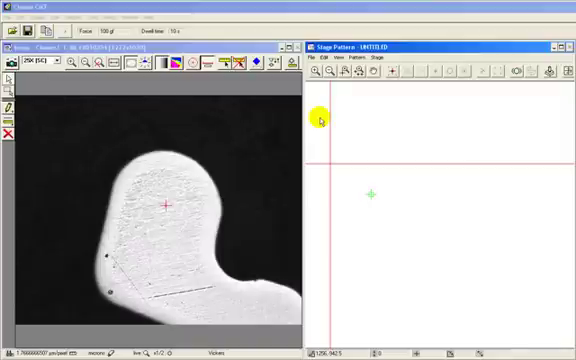
Open Mosaic Parameters from the Stage Pattern window and set a 3 by 2 field grid
{"action": "left_click", "coordinate": [123, 61]}
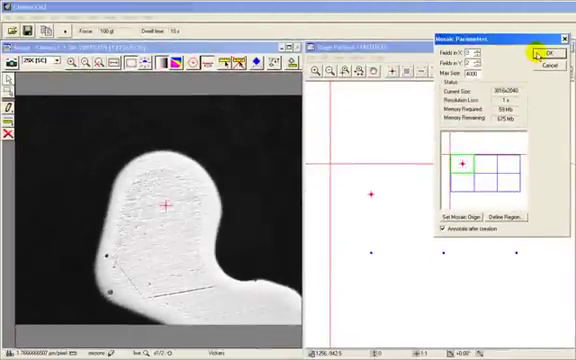
Accept the 3 by 2 mosaic settings to acquire the stitched image of the part
{"action": "left_click", "coordinate": [543, 50]}
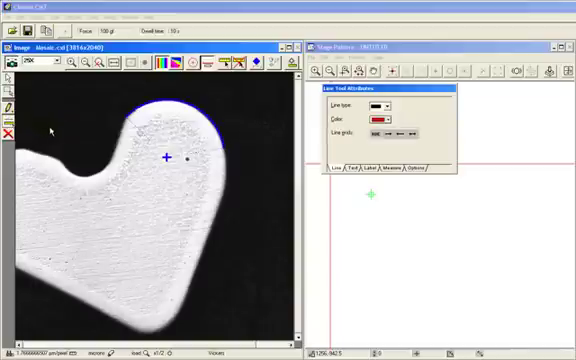
{"action": "left_click", "coordinate": [413, 174]}
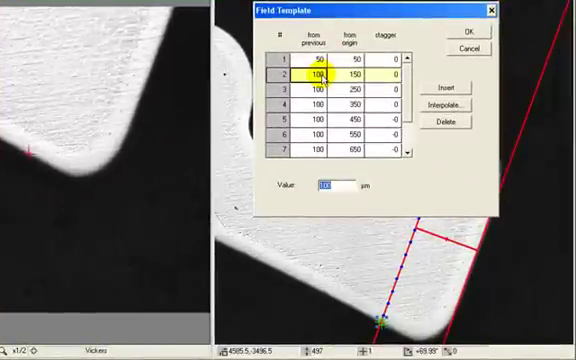
Set Field Template 'from previous' spacing to 50 µm for rows 2–4, keeping 100 µm elsewhere
{"action": "left_click", "coordinate": [320, 88]}
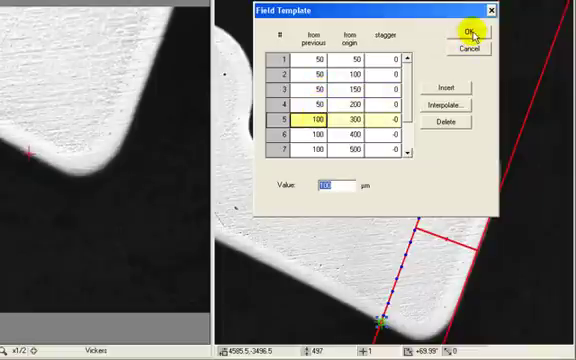
{"action": "left_click", "coordinate": [470, 32]}
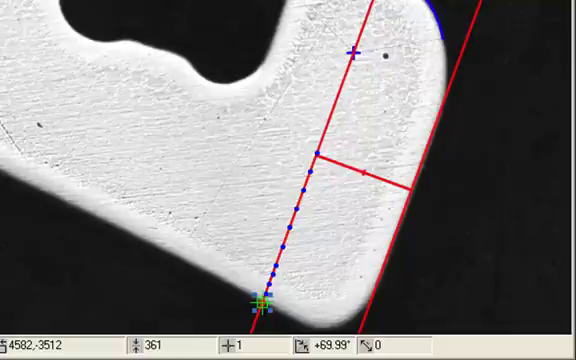